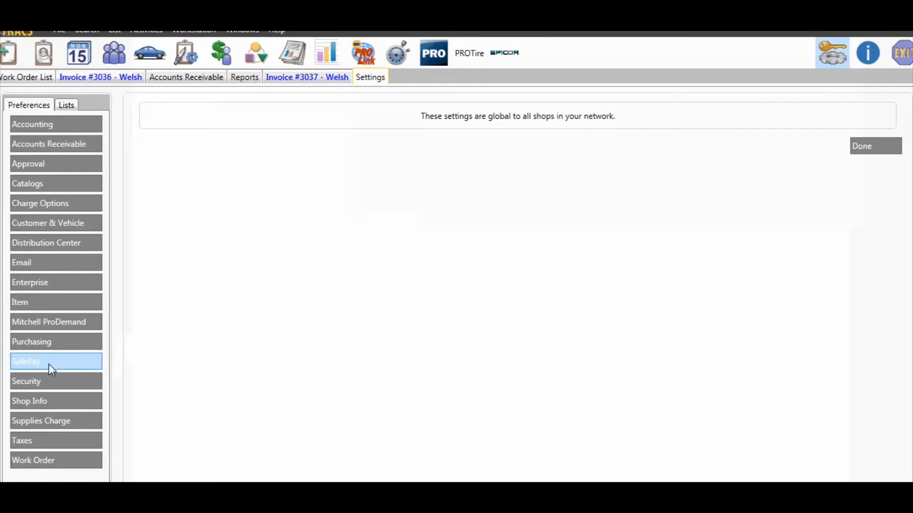
Show the SafePay preferences for the 360 Payments test shop.
click(43, 361)
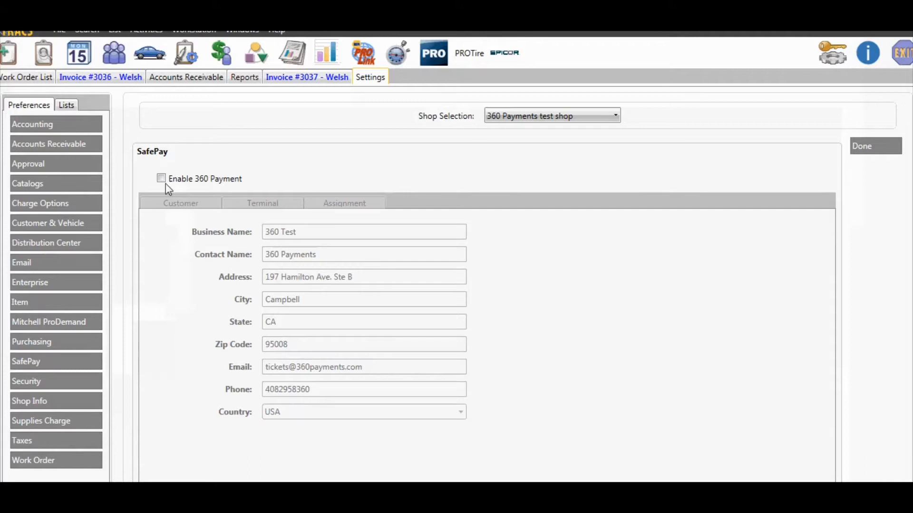
Enable 360 Payment for the shop and show the empty Terminal list.
click(161, 178)
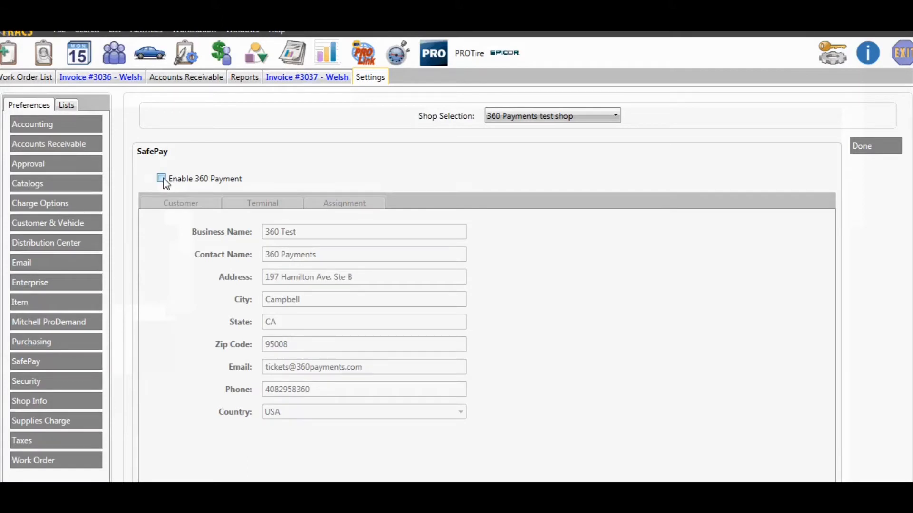
click(161, 178)
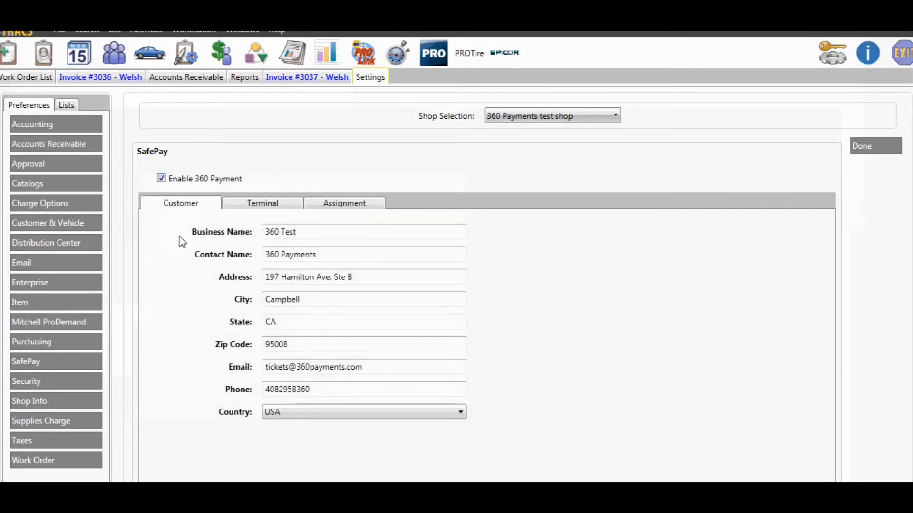
mouse_move(257, 208)
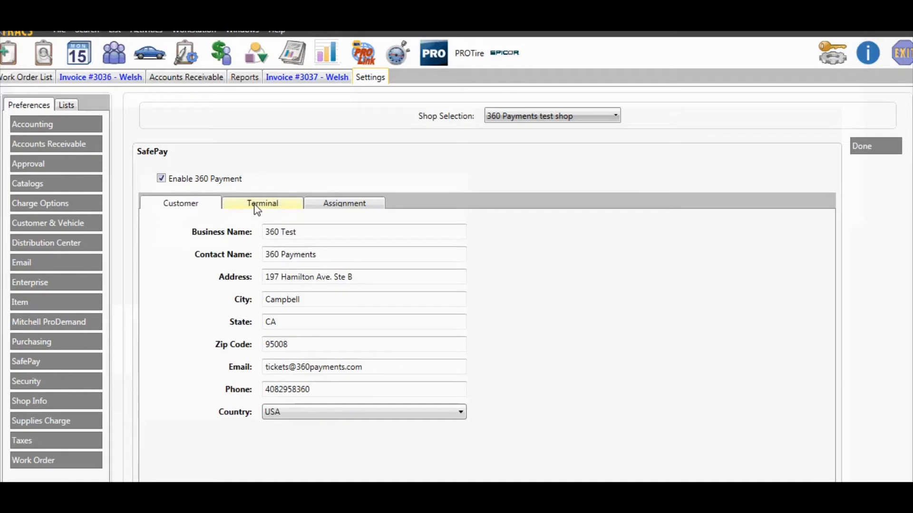
click(262, 204)
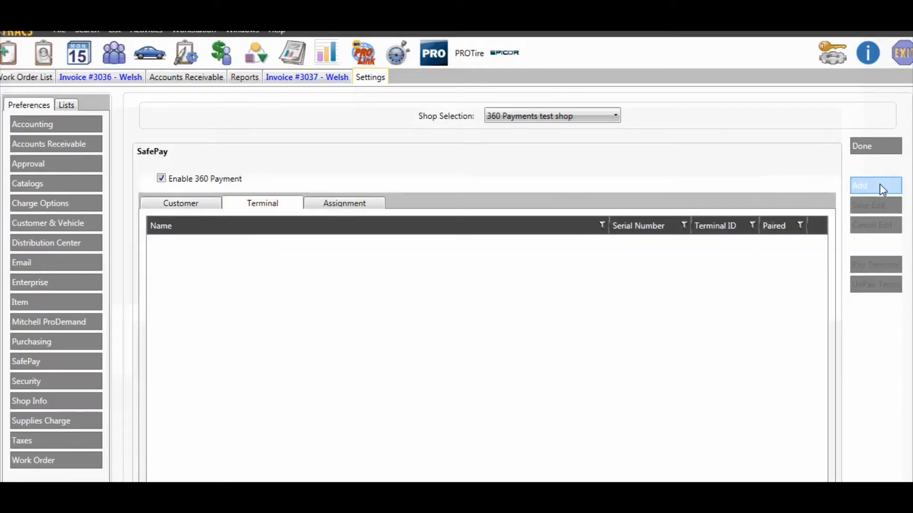
Add and save a terminal named 'Device 1' with serial number 70062368.
click(874, 186)
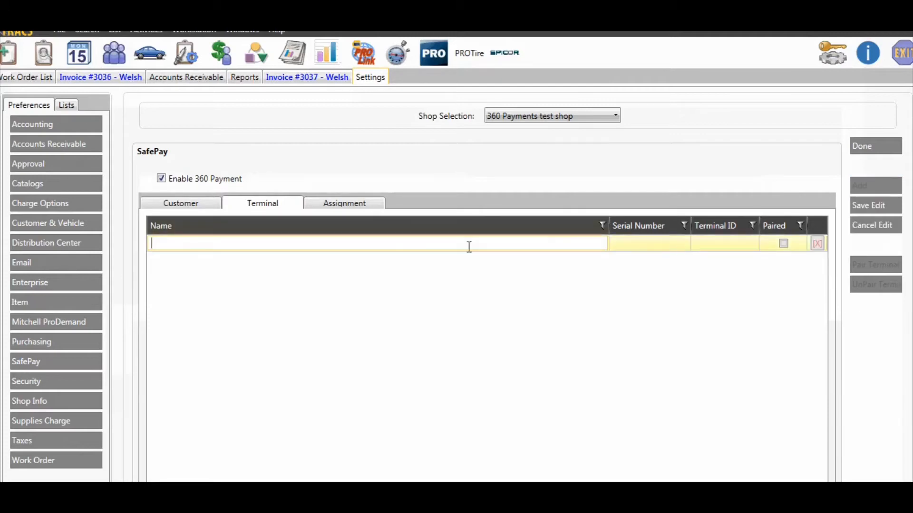
text(Device 1)
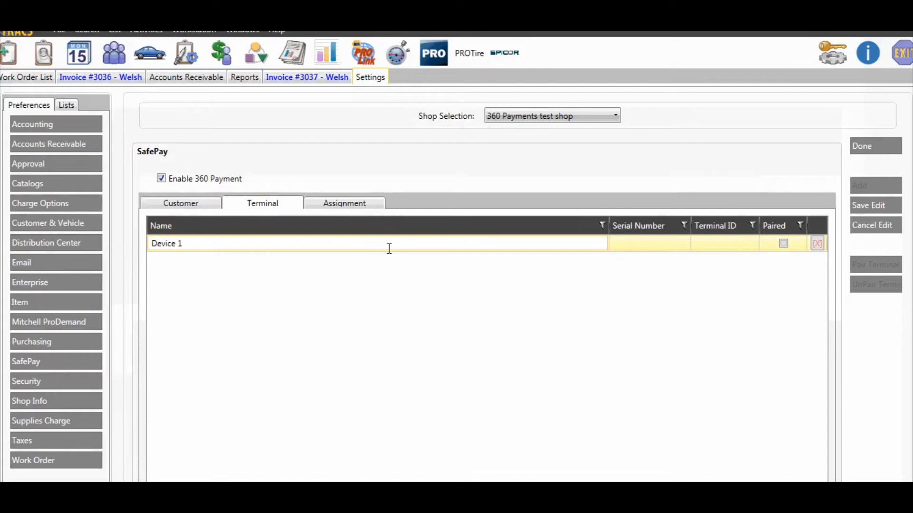
text(70062368)
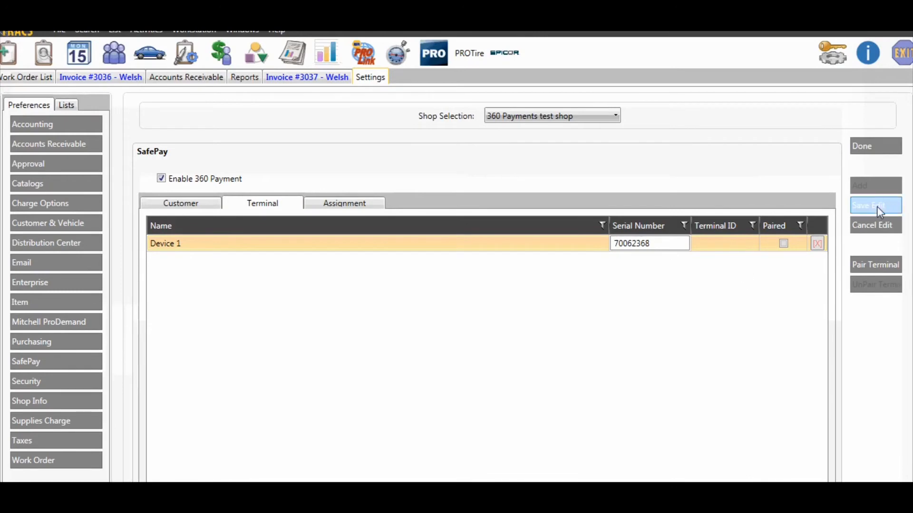
click(874, 205)
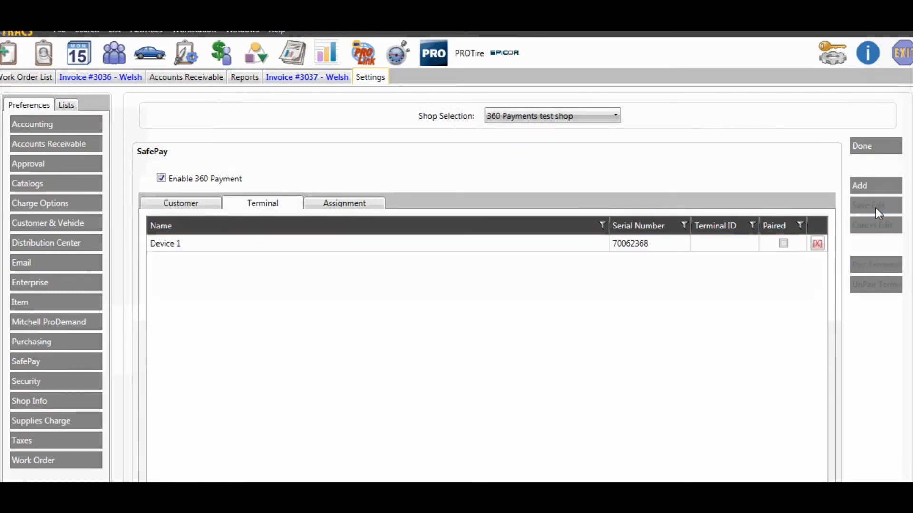
Pair Device 1, giving it terminal ID 27488 with Paired checked.
click(725, 243)
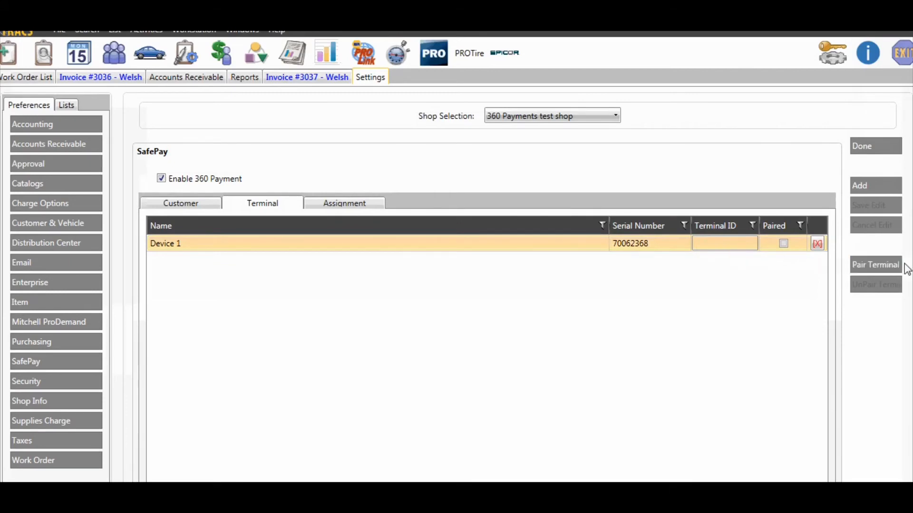
click(875, 264)
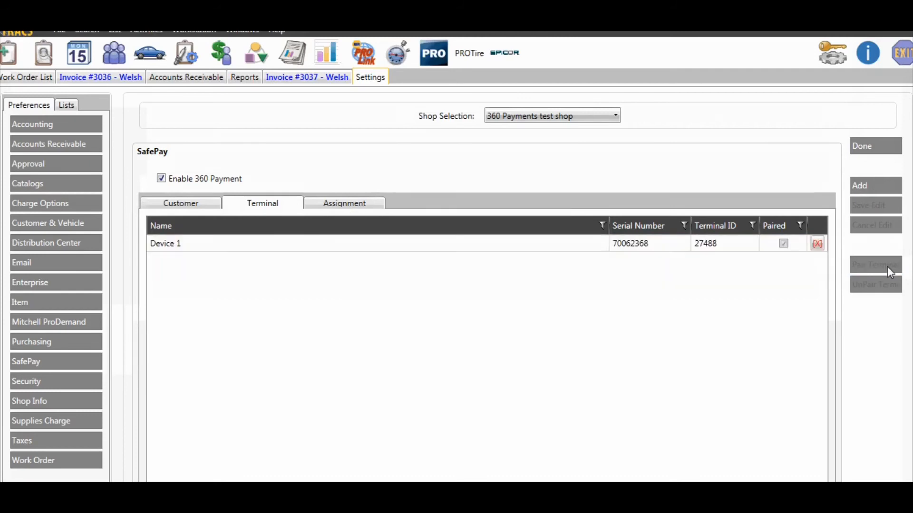